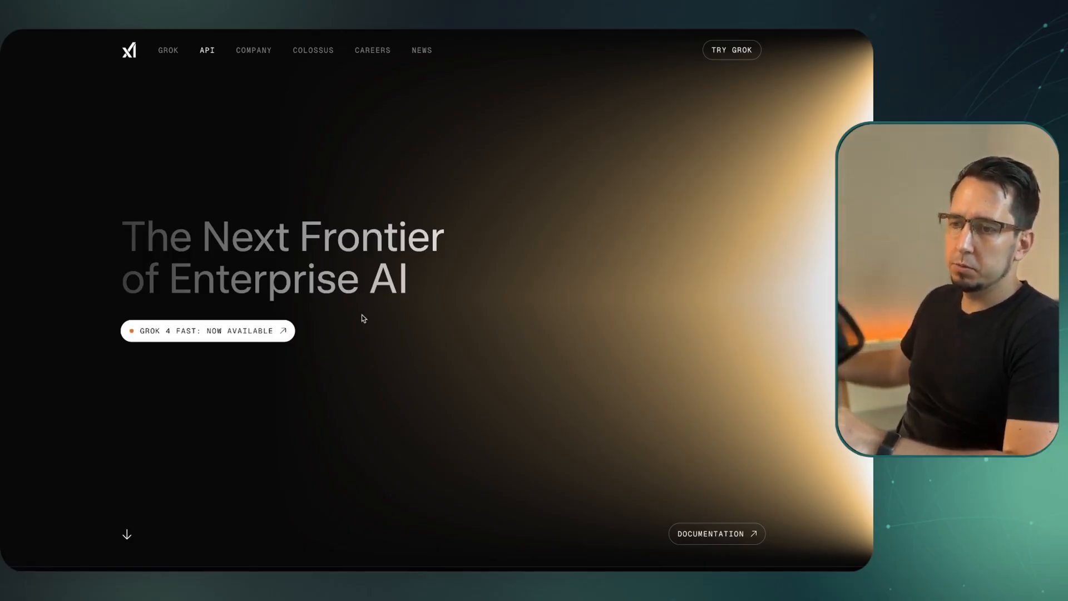
Show the Models and Pricing docs and scroll to the Model Pricing table
{"action": "left_click", "coordinate": [715, 533]}
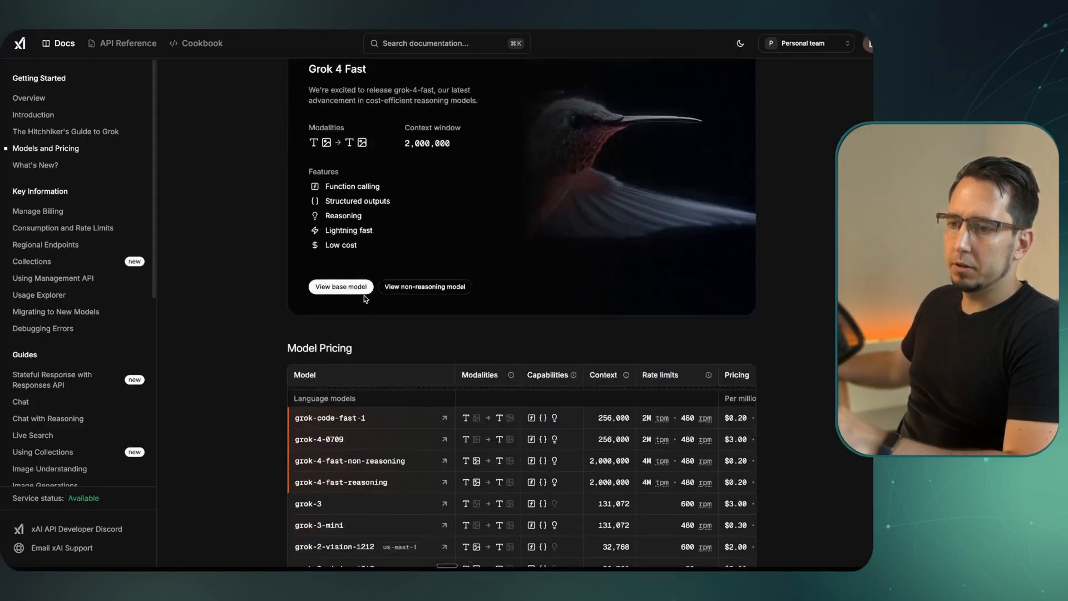
{"action": "scroll", "scroll_direction": "down", "scroll_amount": 3}
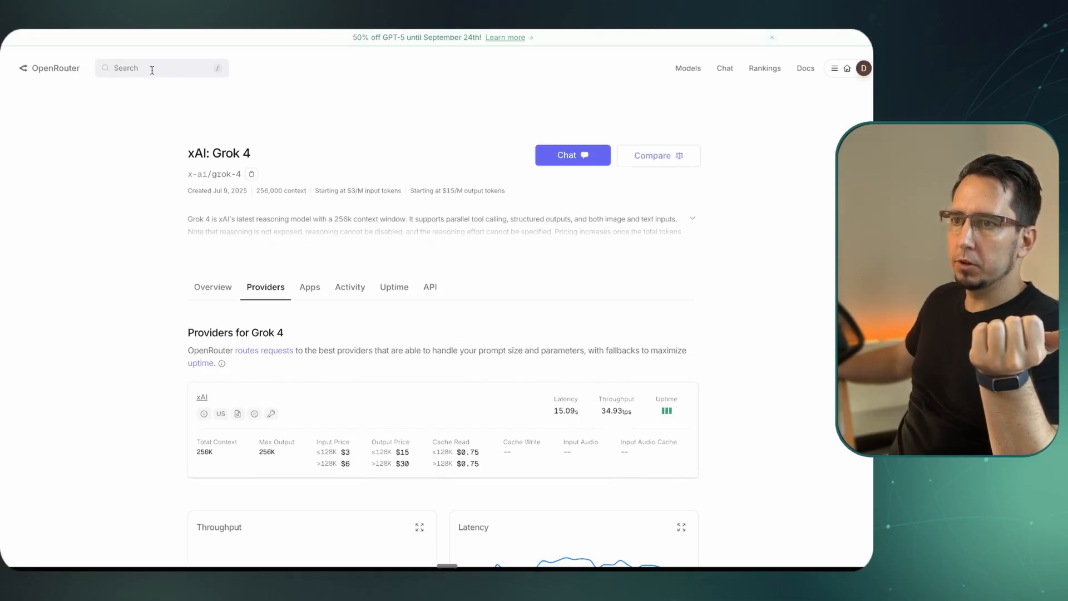
{"action": "left_click", "coordinate": [157, 68]}
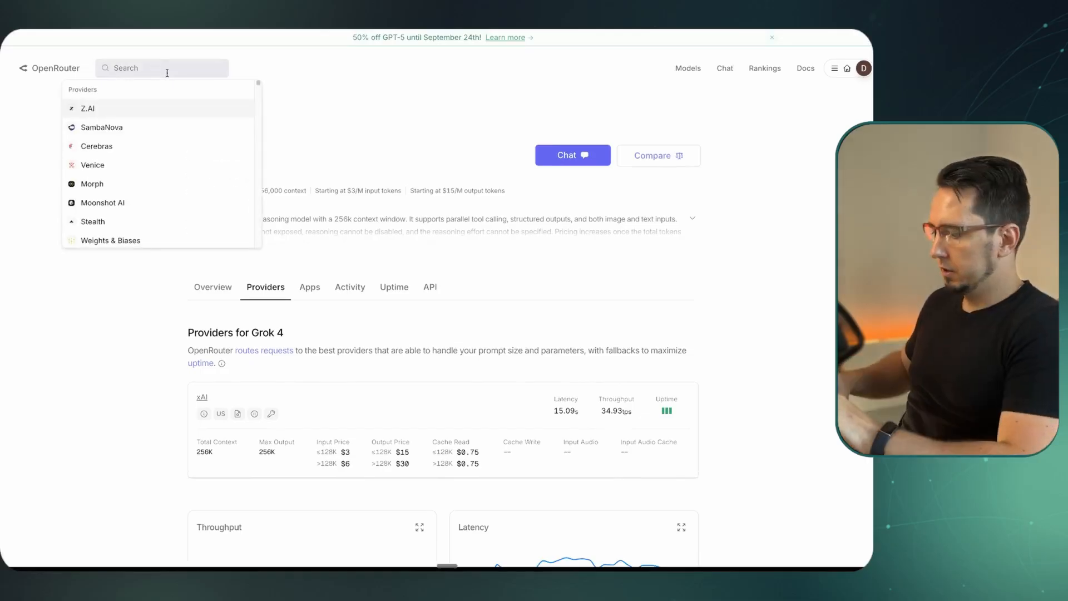
{"action": "type", "text": "grok 4"}
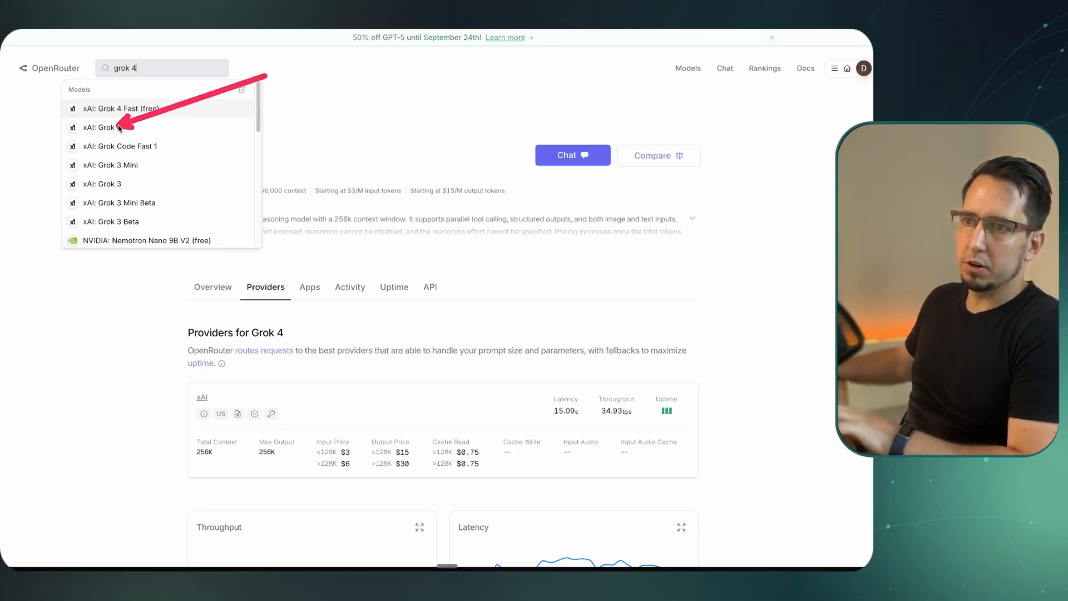
{"action": "mouse_move", "coordinate": [163, 108]}
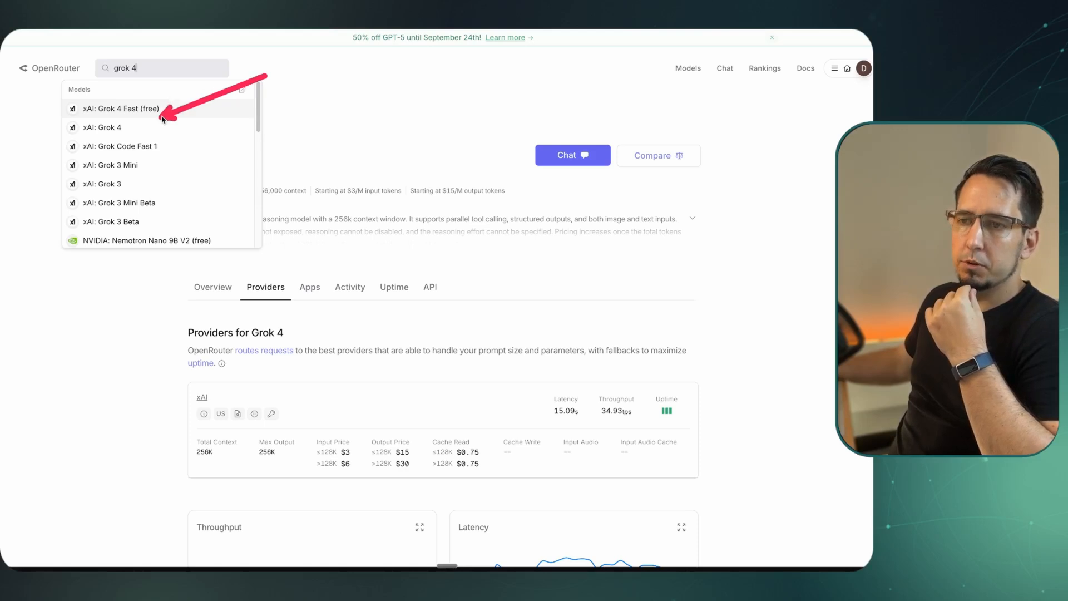
{"action": "mouse_move", "coordinate": [341, 153]}
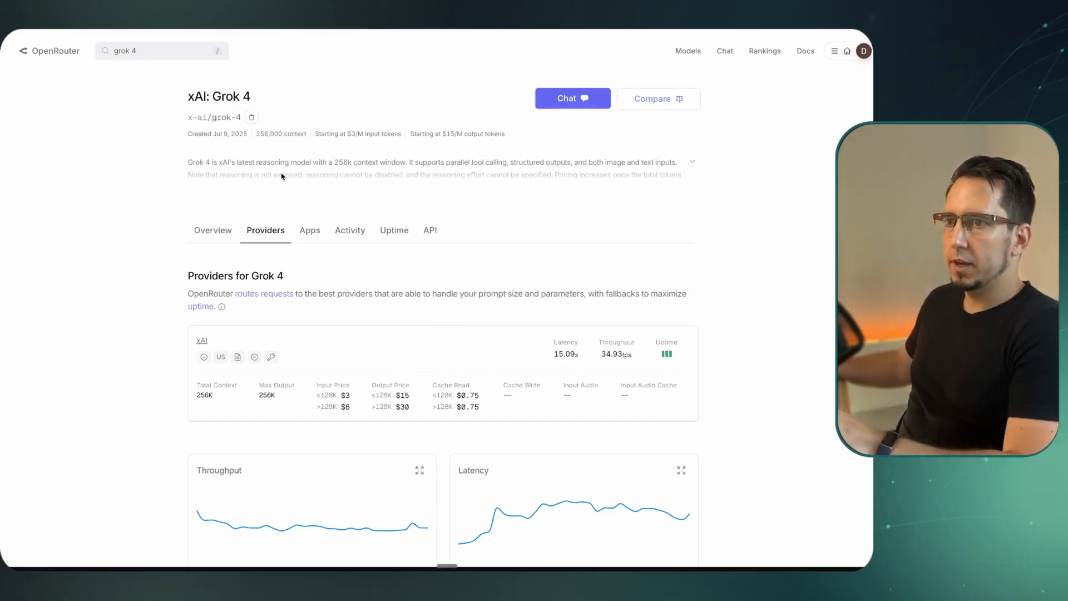
{"action": "mouse_move", "coordinate": [48, 61]}
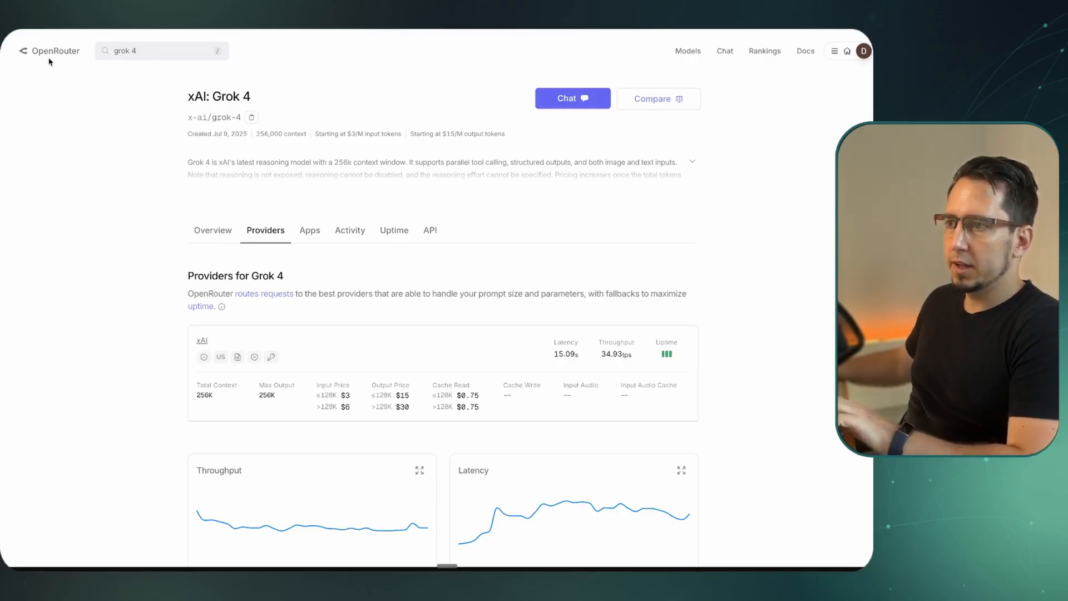
{"action": "mouse_move", "coordinate": [728, 89]}
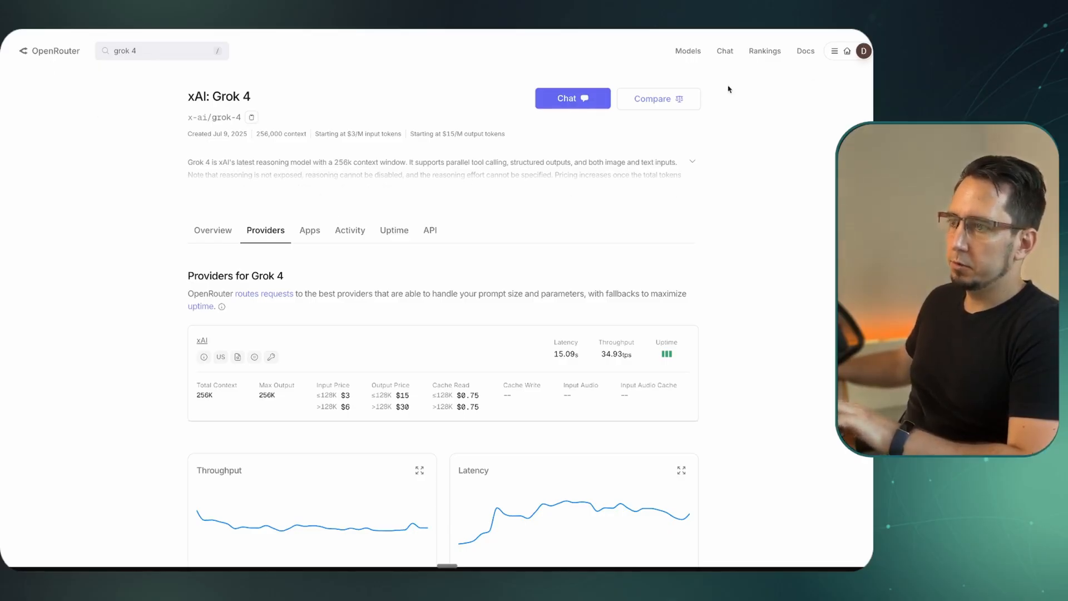
Reach the API Keys page from the account menu and start a new key
{"action": "left_click", "coordinate": [834, 50]}
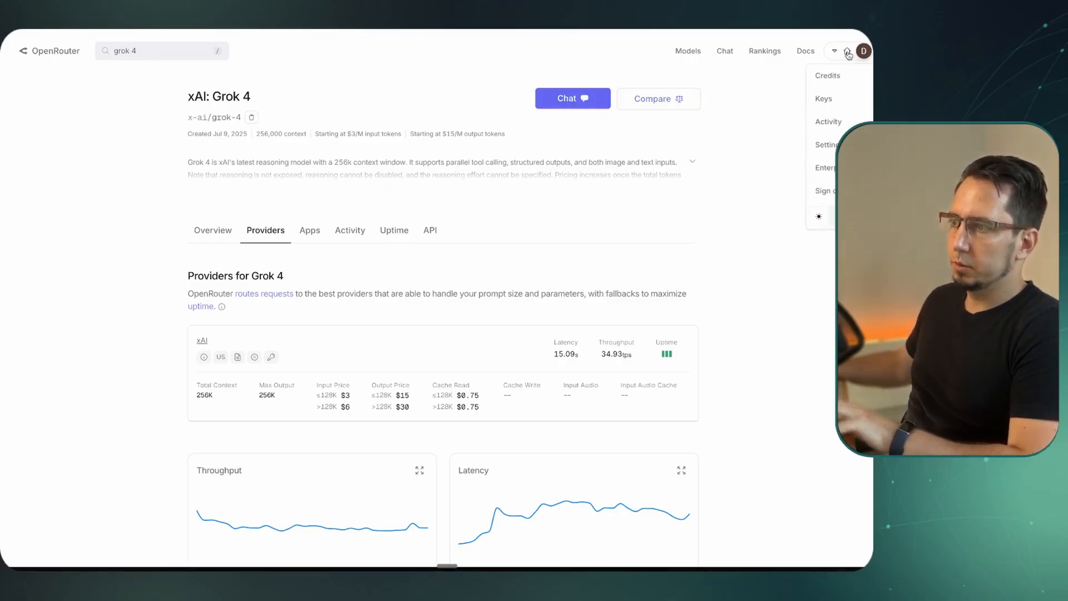
{"action": "left_click", "coordinate": [824, 98]}
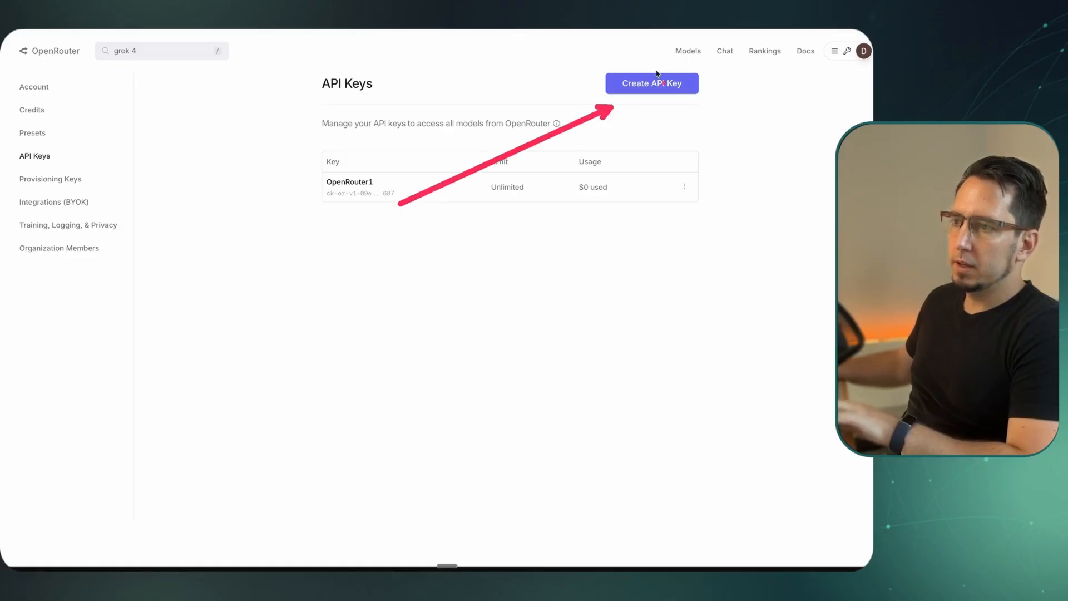
{"action": "left_click", "coordinate": [650, 84]}
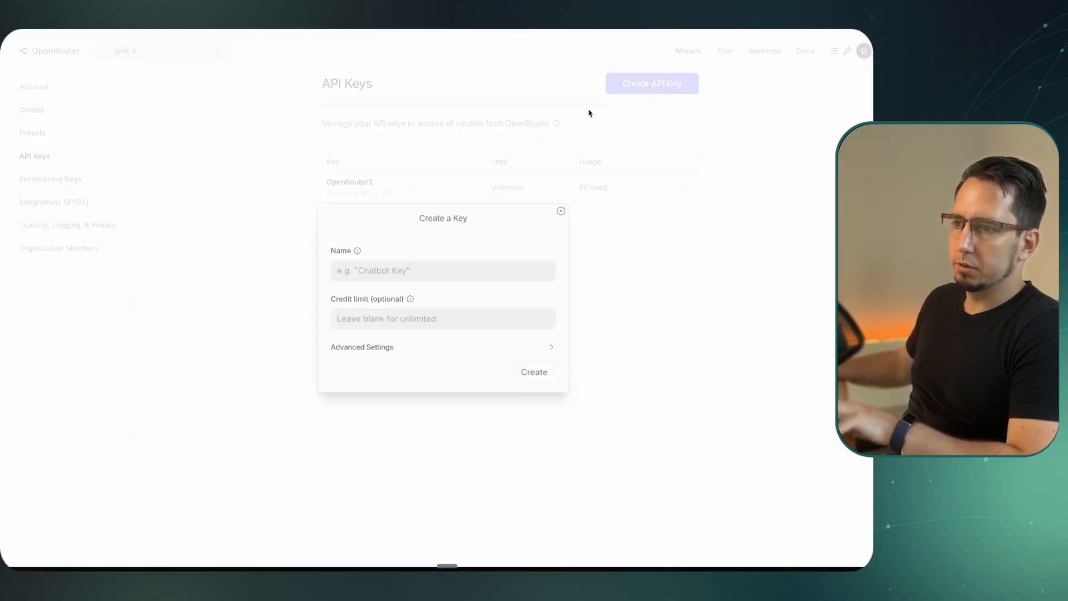
Create the key named 'OpenRouter Grok4' and copy its key string
{"action": "type", "text": "OpenRouter"}
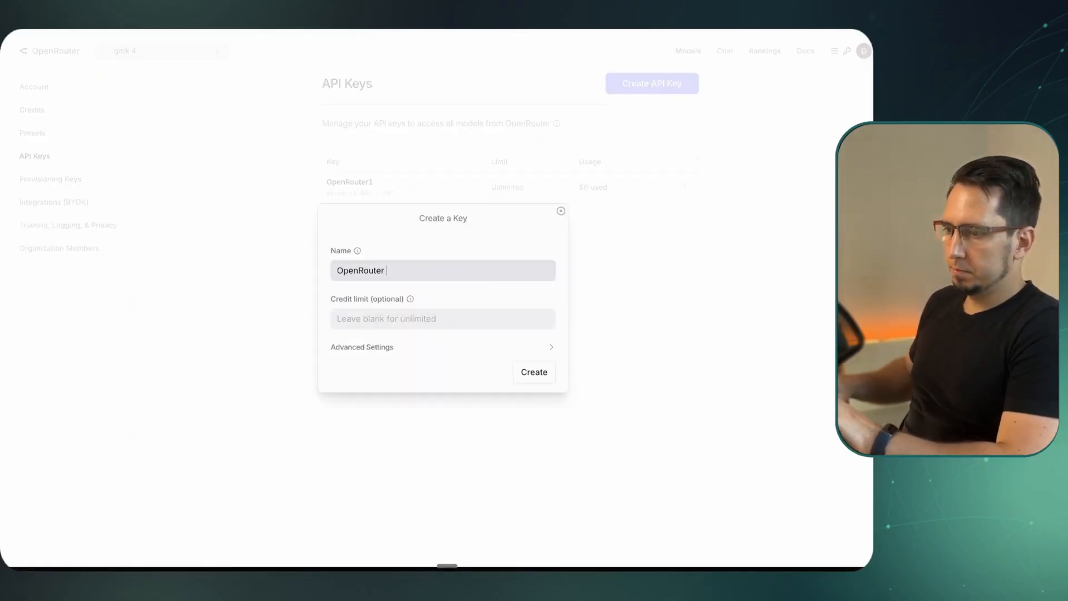
{"action": "type", "text": "Grok4"}
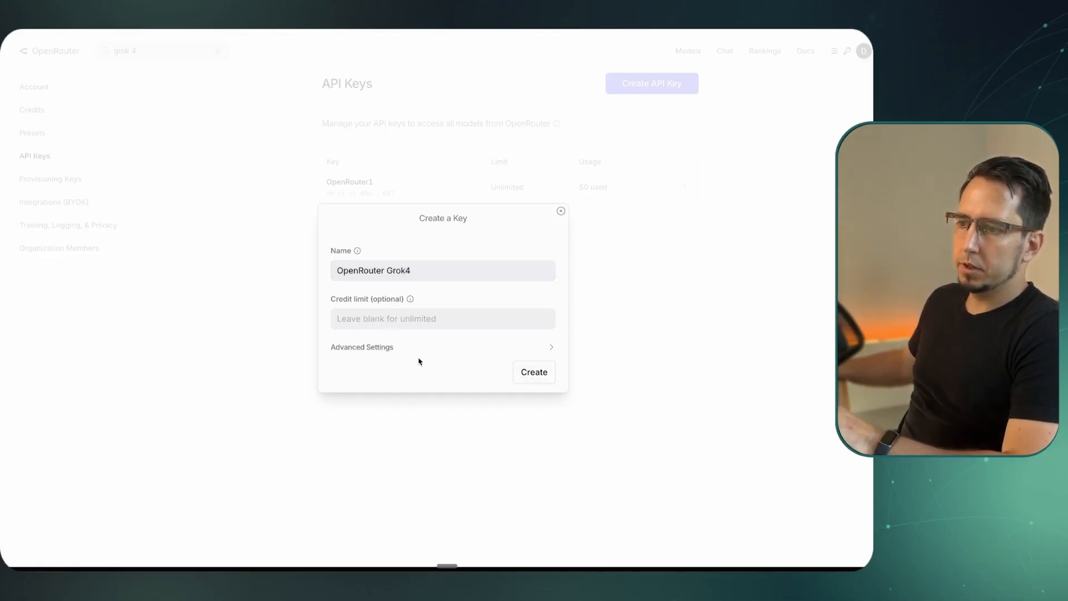
{"action": "left_click", "coordinate": [533, 372]}
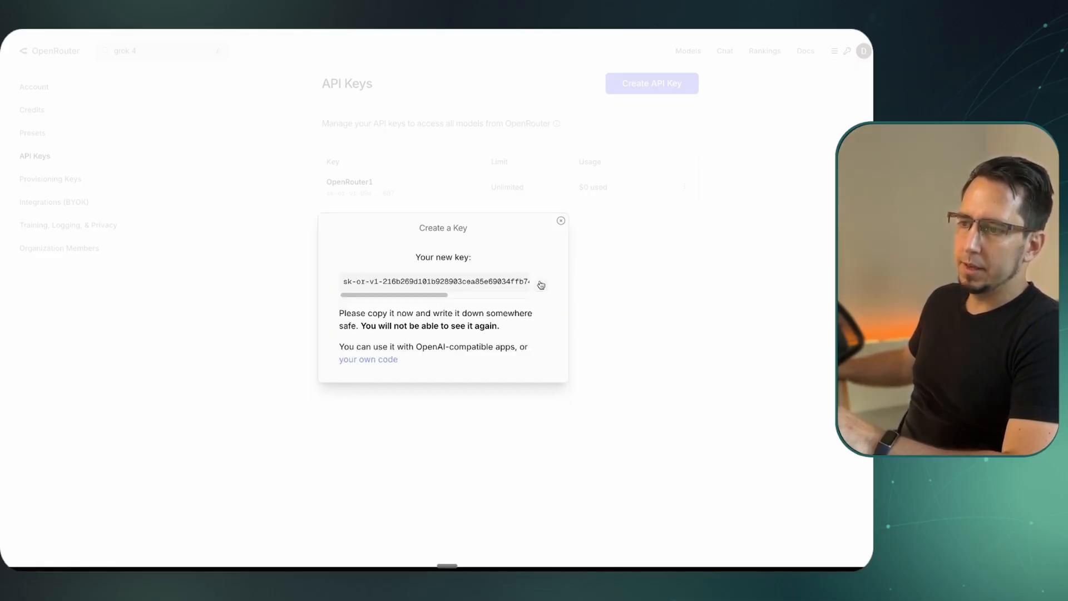
{"action": "left_click", "coordinate": [540, 284]}
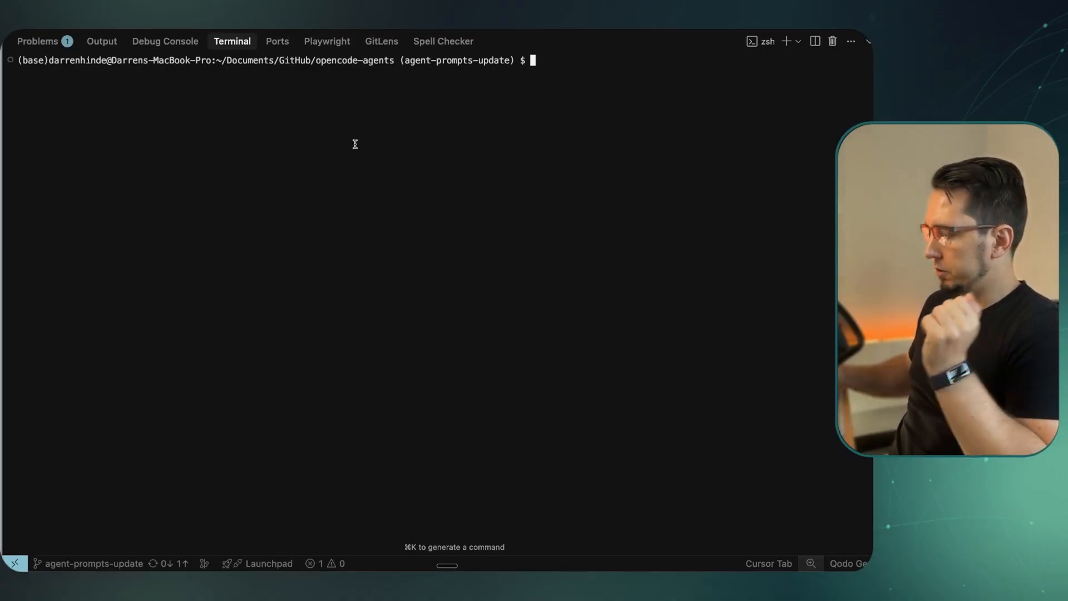
Launch opencode in Cursor's terminal and begin the /mod models command
{"action": "type", "text": "opencode"}
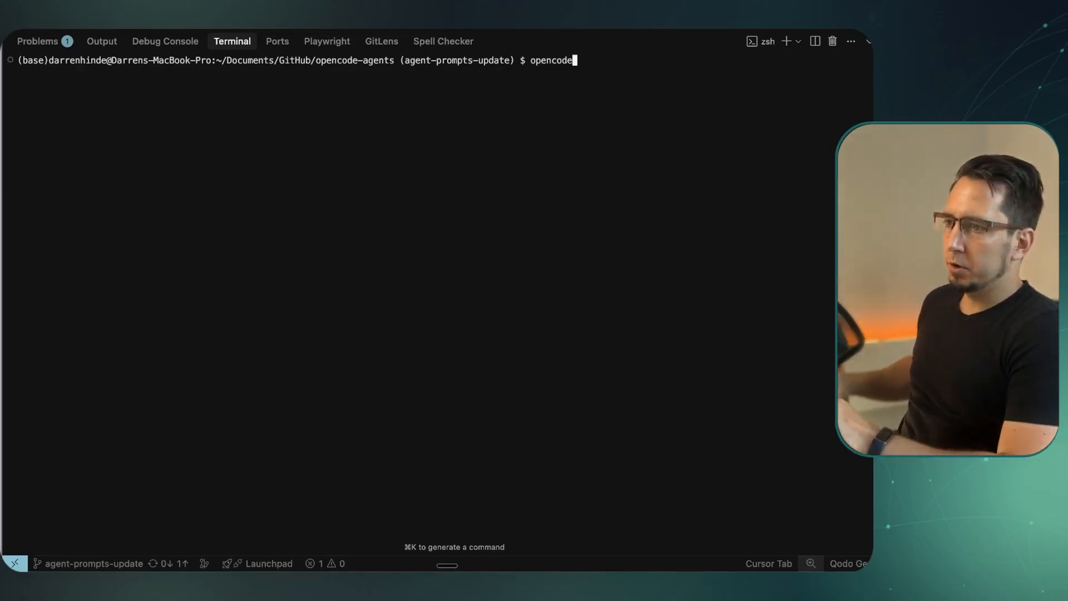
{"action": "key", "text": "Return"}
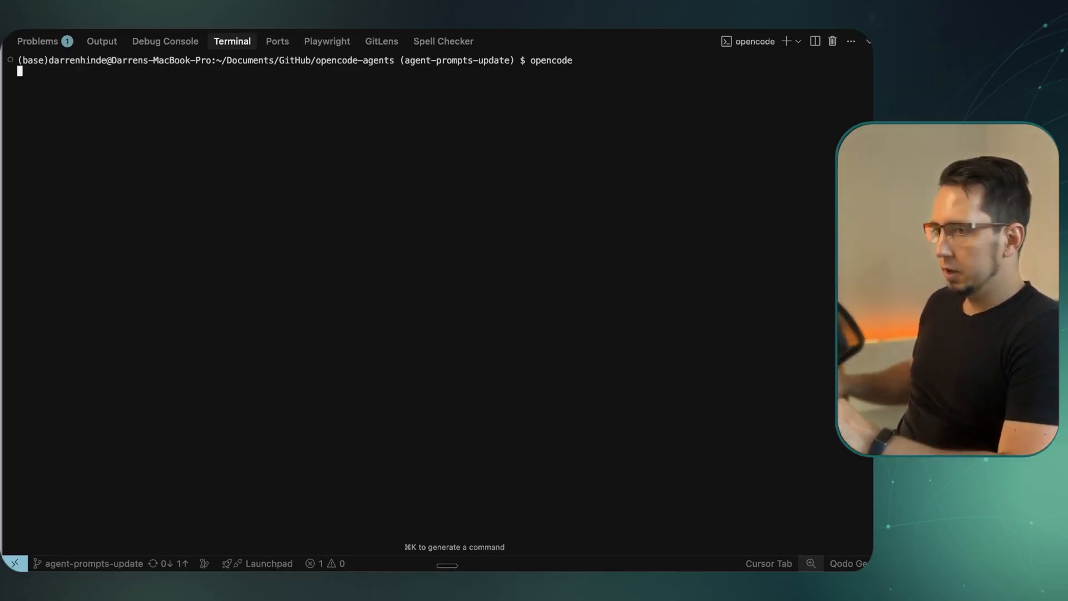
{"action": "key", "text": "Return"}
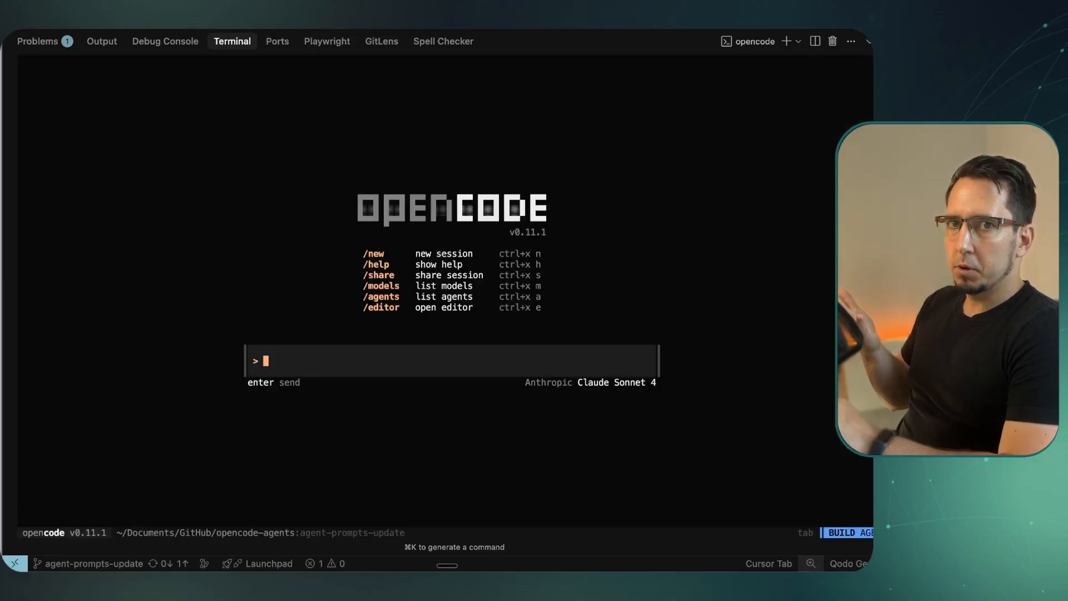
{"action": "type", "text": "/mod"}
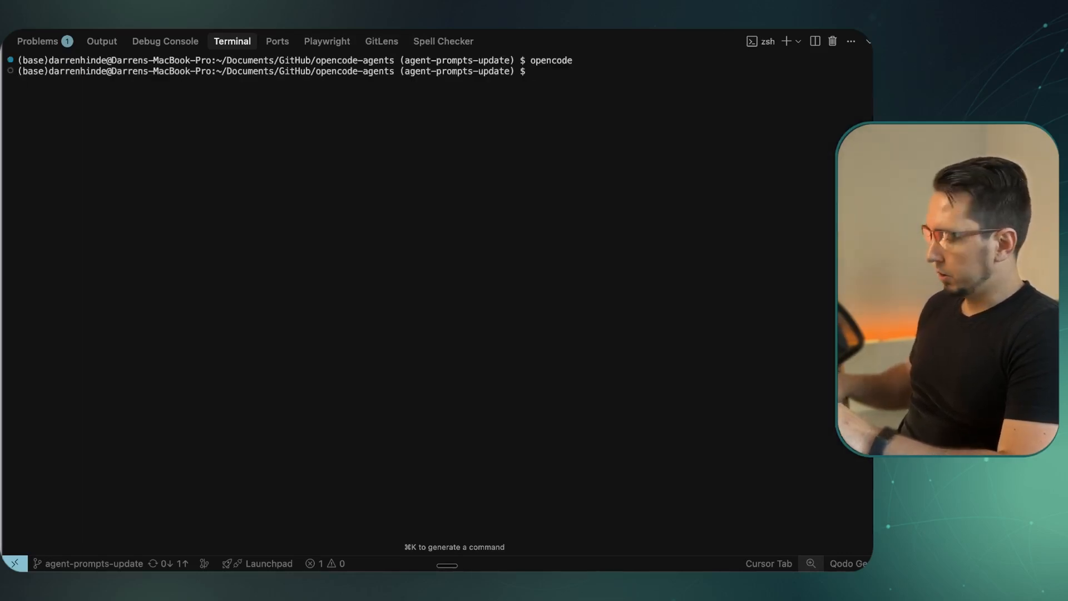
Run 'opencode auth login' and move the provider selection down to OpenRouter
{"action": "type", "text": "opencode"}
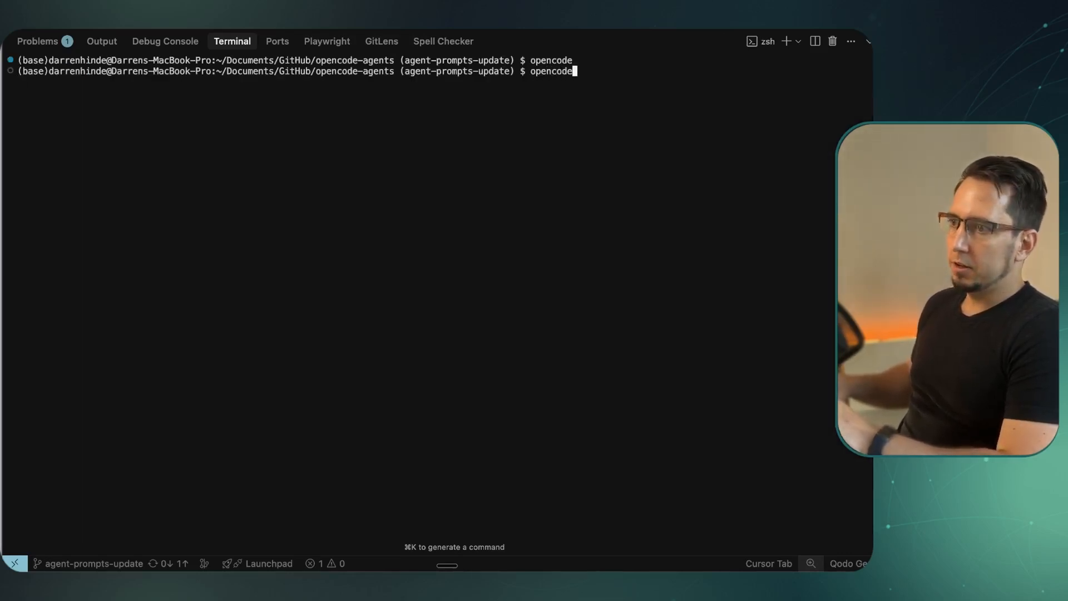
{"action": "type", "text": "auth login"}
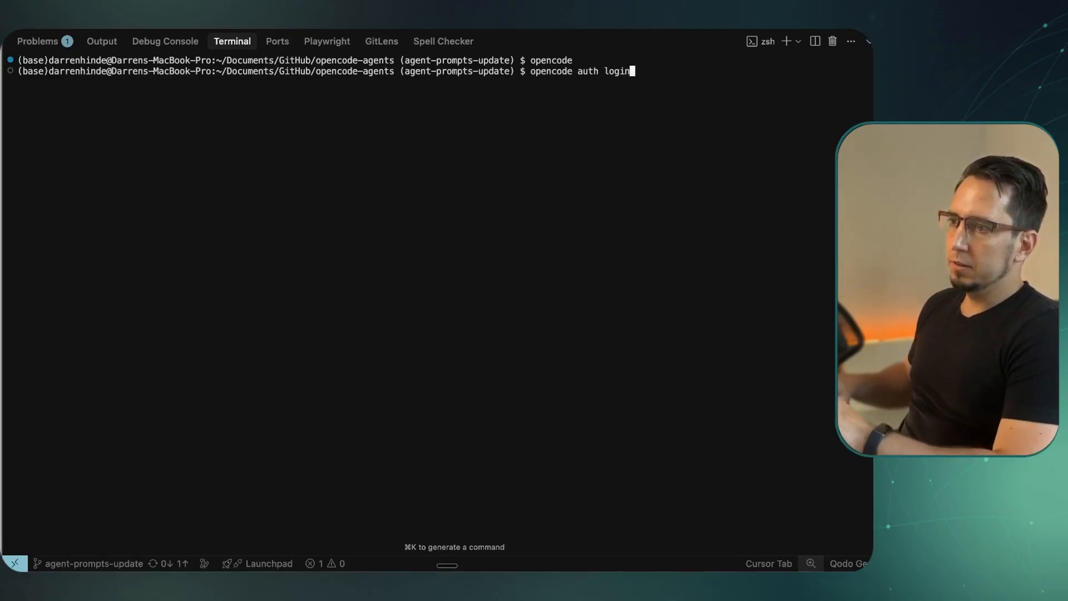
{"action": "key", "text": "Return"}
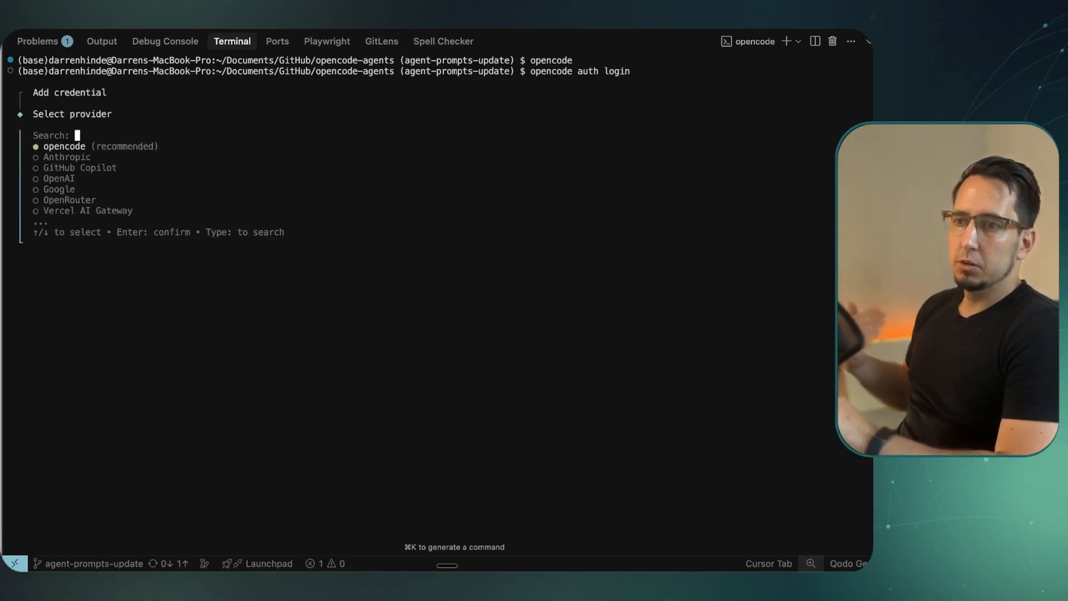
{"action": "key", "text": "Down"}
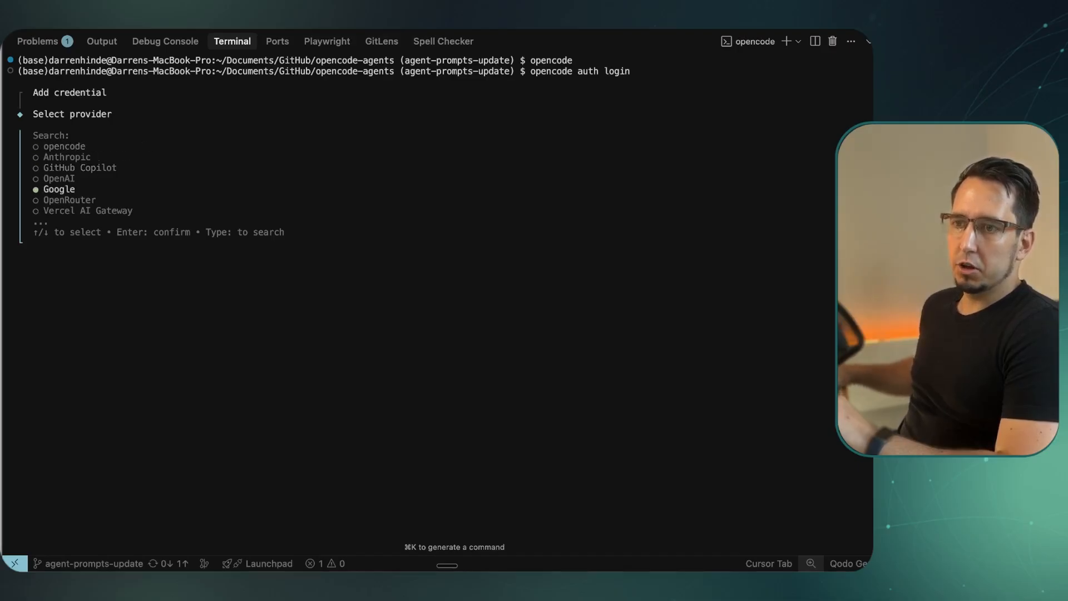
{"action": "key", "text": "Down"}
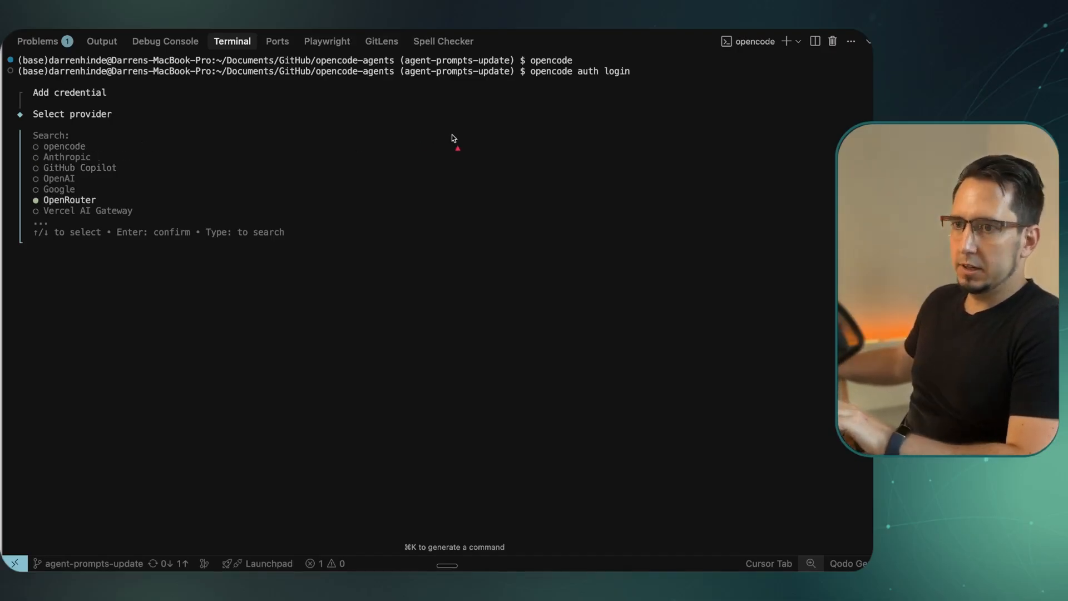
{"action": "mouse_move", "coordinate": [107, 192]}
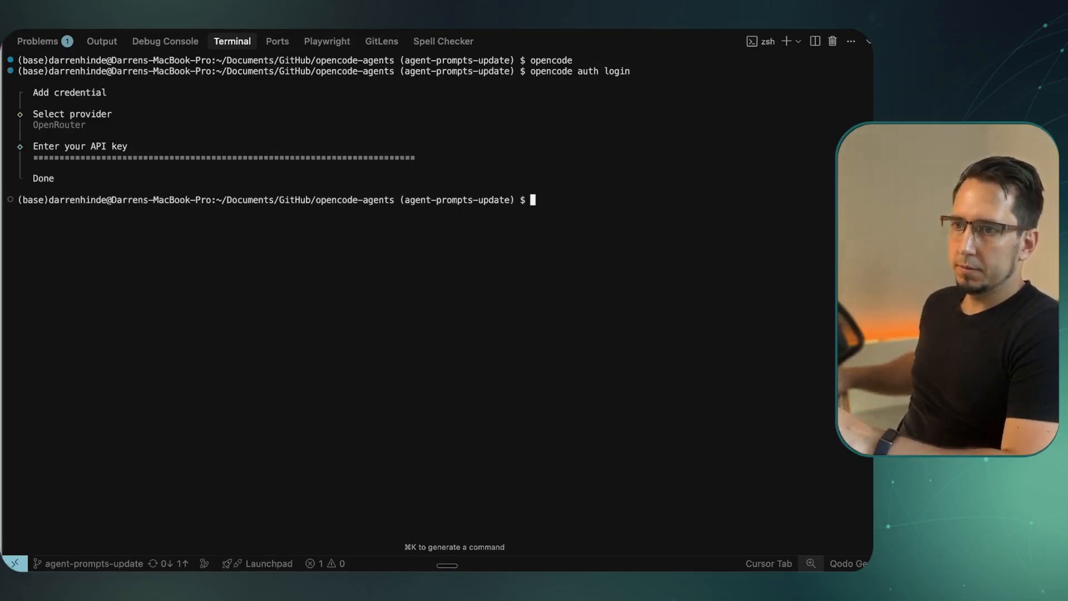
{"action": "mouse_move", "coordinate": [456, 199]}
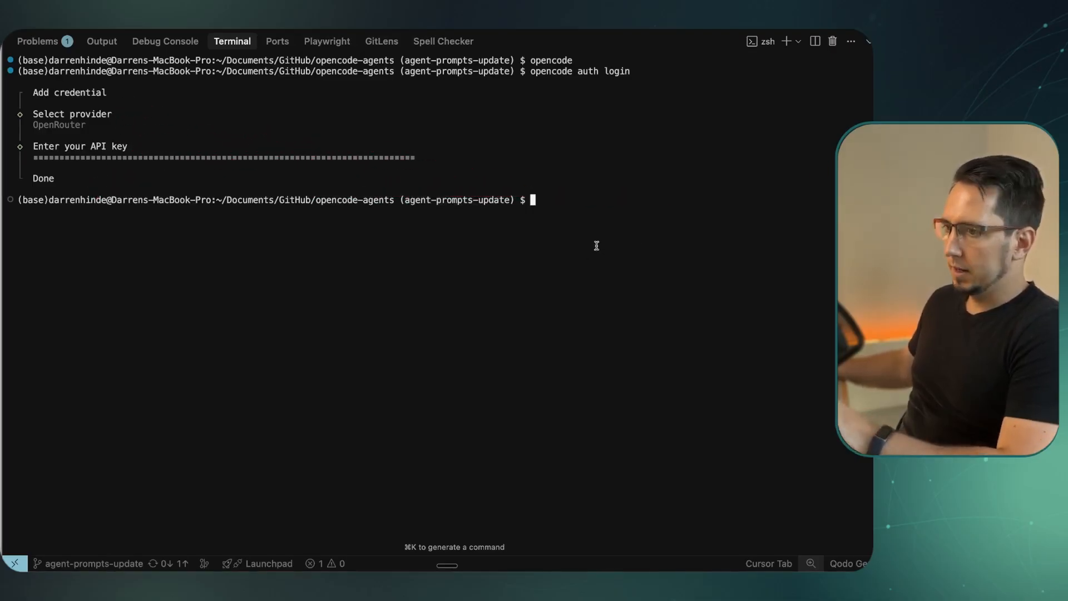
Relaunch opencode and bring up the /models list
{"action": "type", "text": "opencode"}
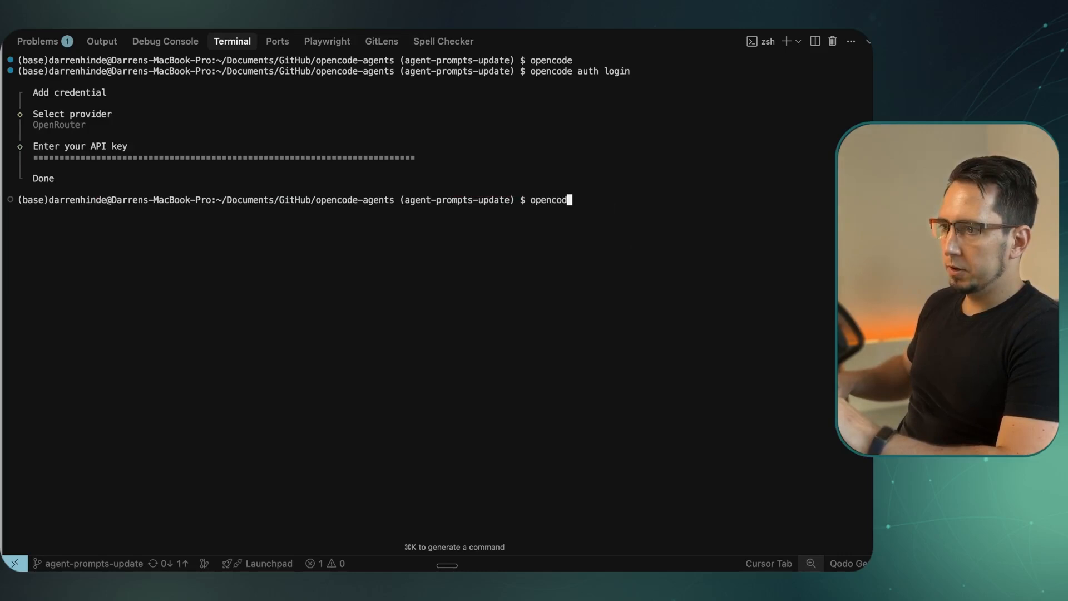
{"action": "key", "text": "Return"}
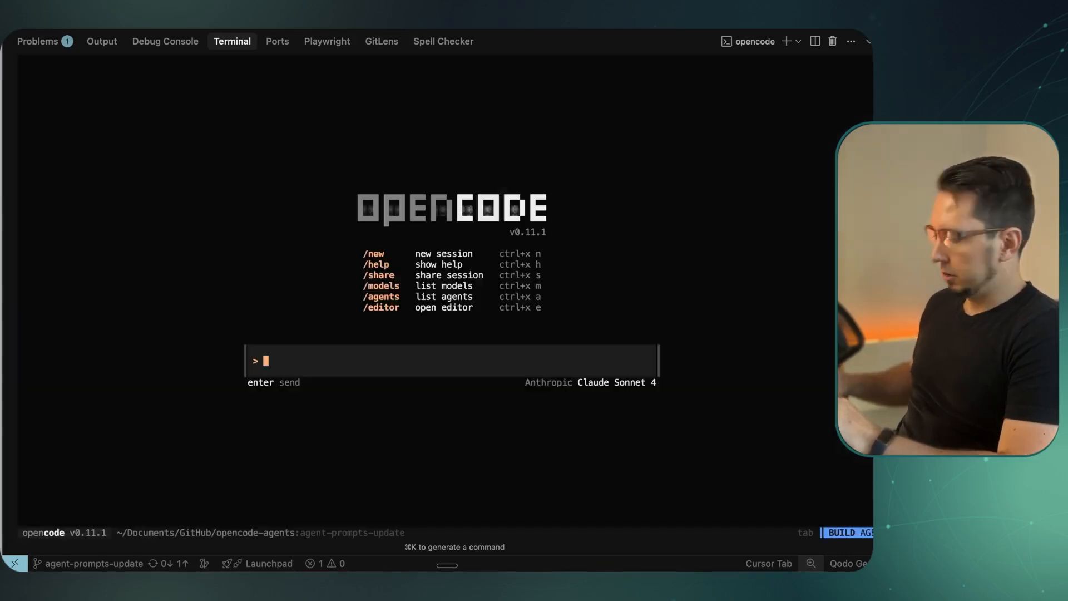
{"action": "type", "text": "/mode"}
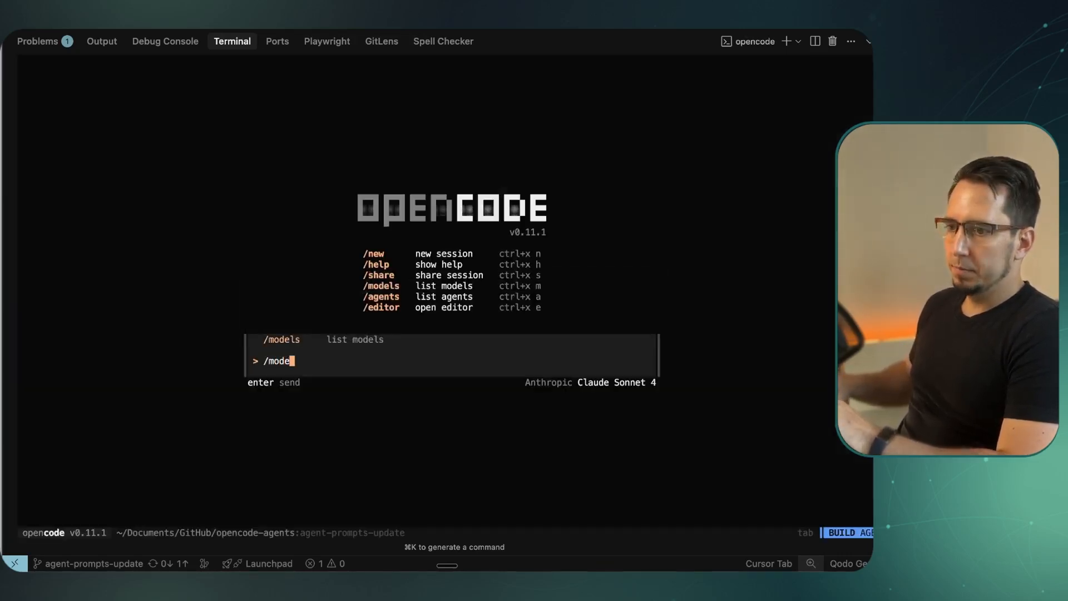
{"action": "key", "text": "Return"}
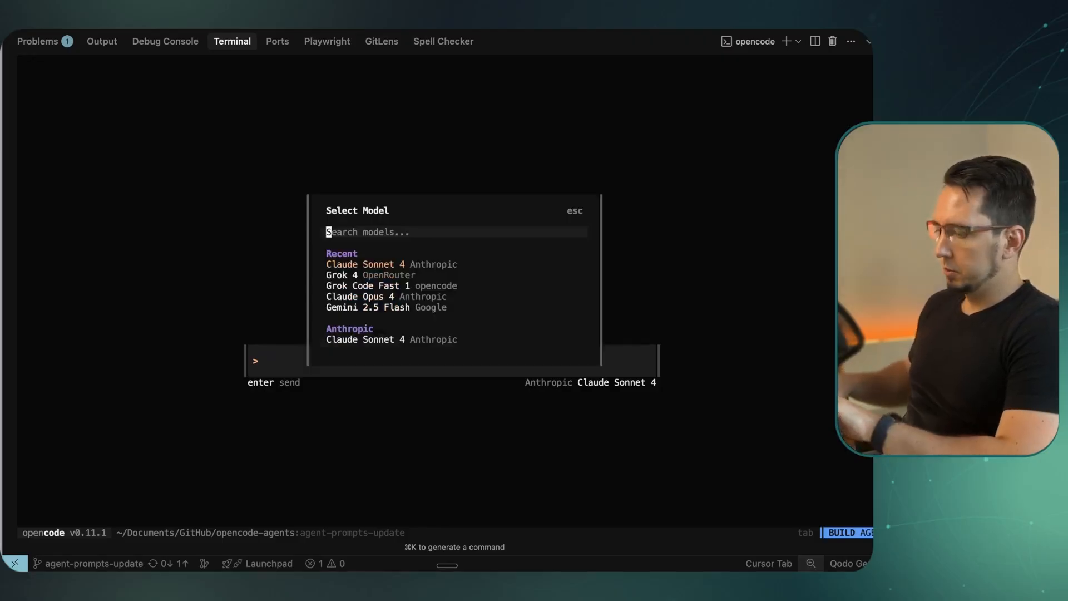
Search 'Grok' and choose Grok 4 (OpenRouter) as the active model
{"action": "type", "text": "Grok"}
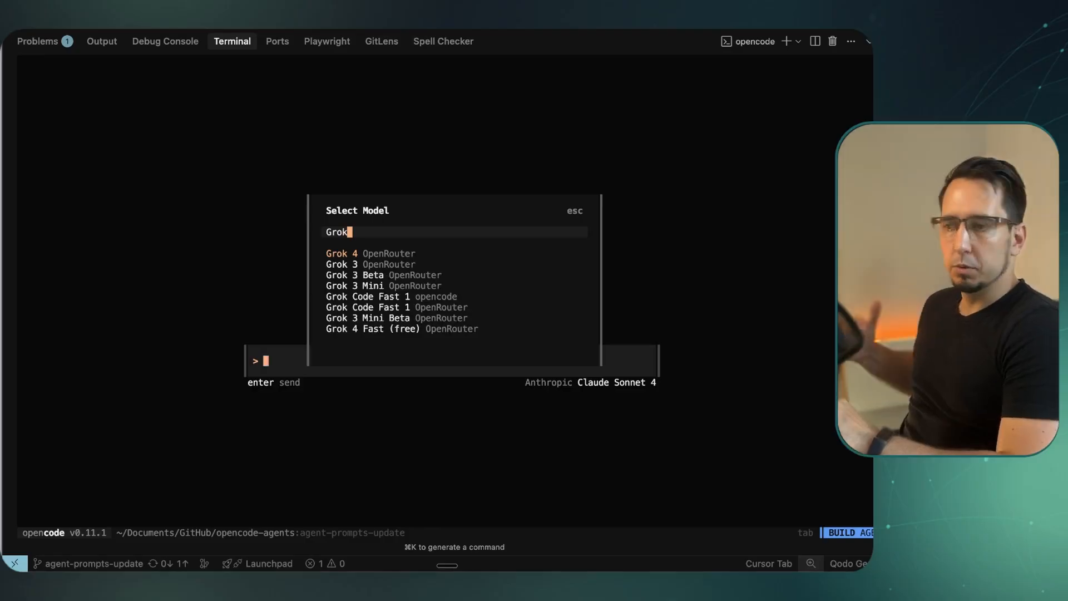
{"action": "left_click", "coordinate": [343, 252]}
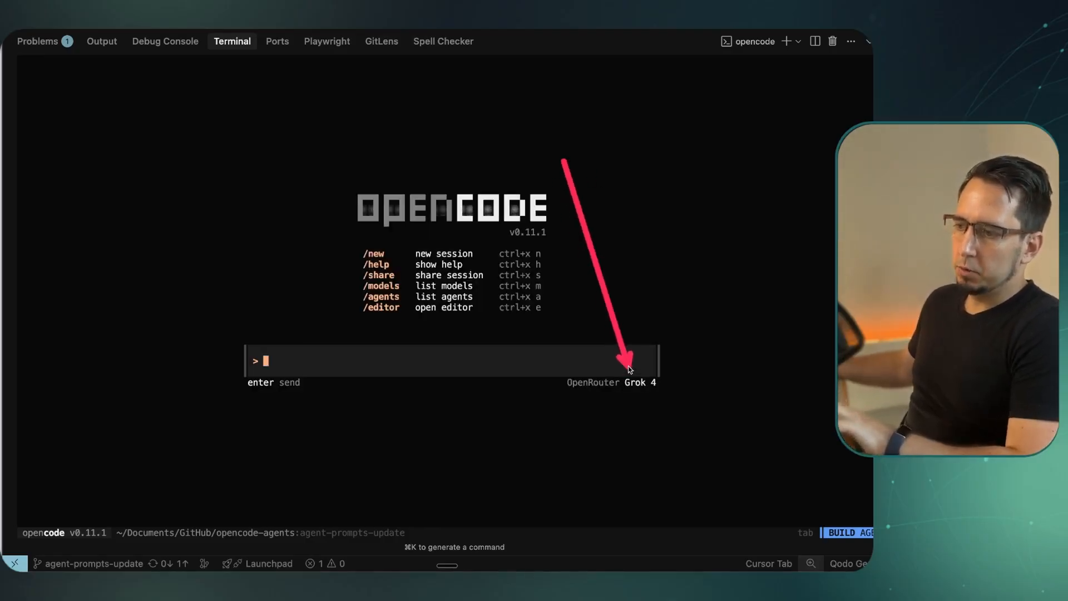
{"action": "mouse_move", "coordinate": [397, 368]}
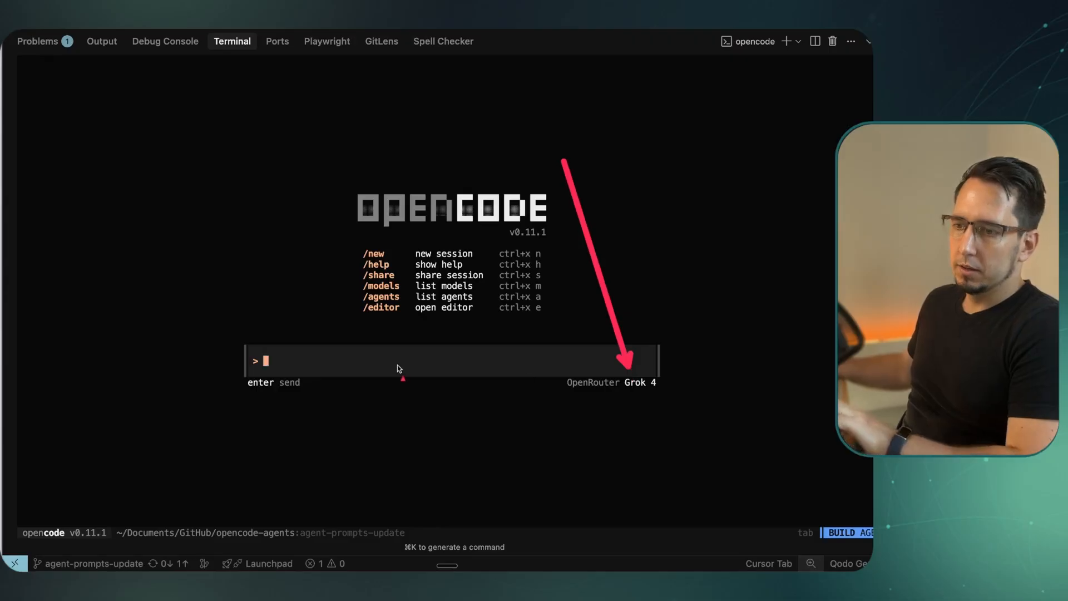
Send the 'Tell a joke' test prompt to Grok 4
{"action": "type", "text": "T"}
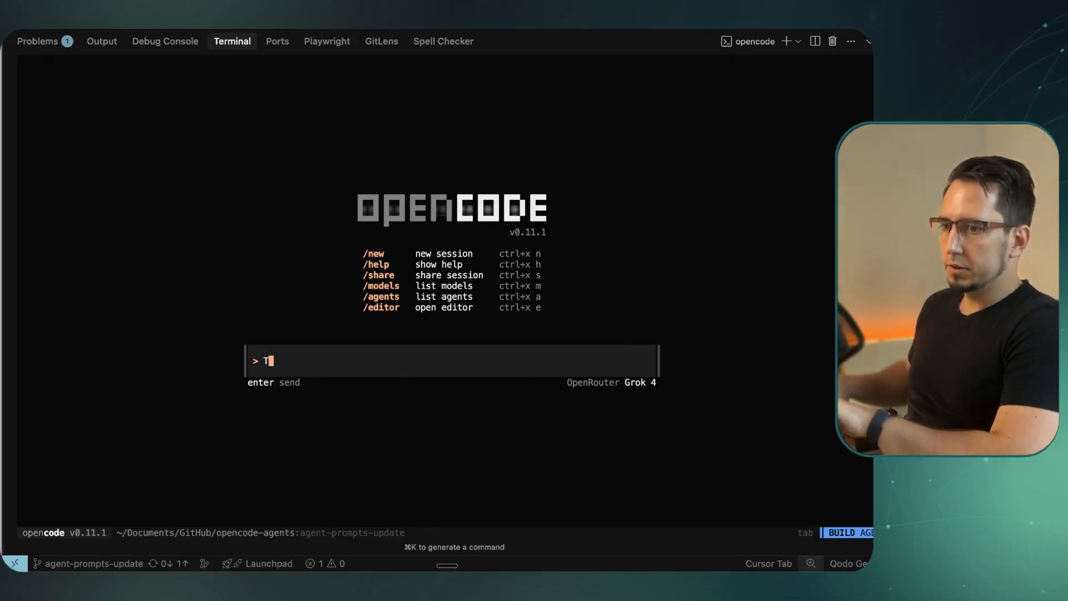
{"action": "key", "text": "Return"}
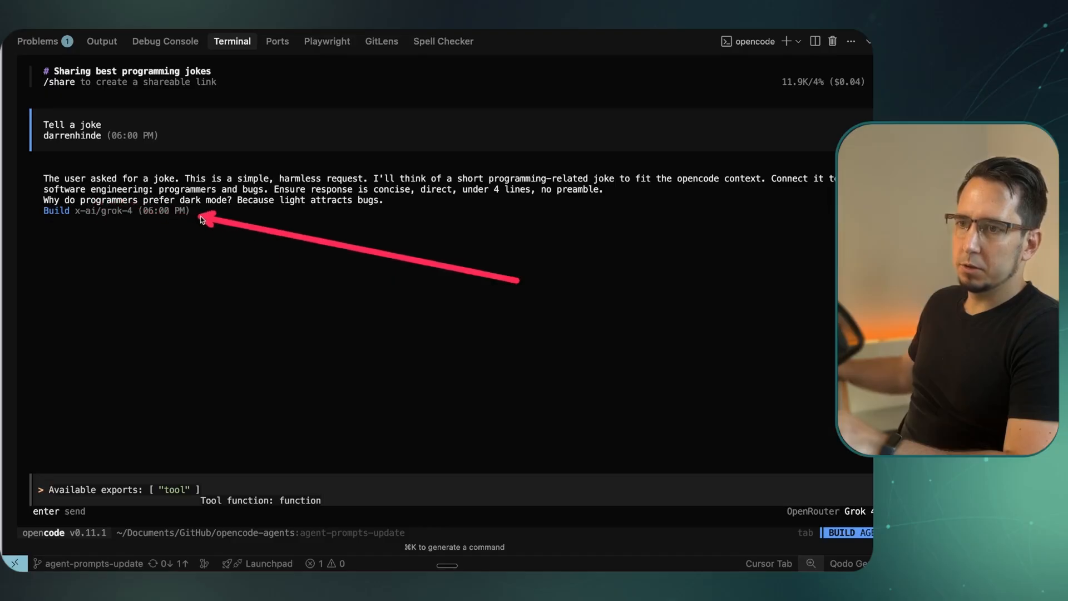
{"action": "mouse_move", "coordinate": [433, 220]}
{"action": "type", "text": "opencode"}
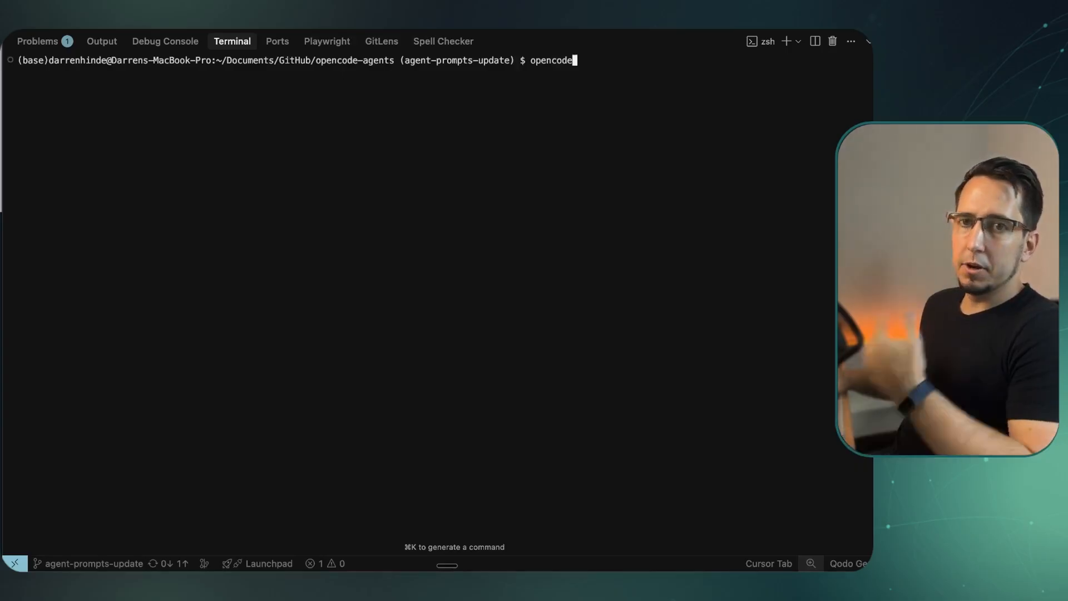
Start OpenCode in the terminal for the landing-page build sessions
{"action": "key", "text": "Return"}
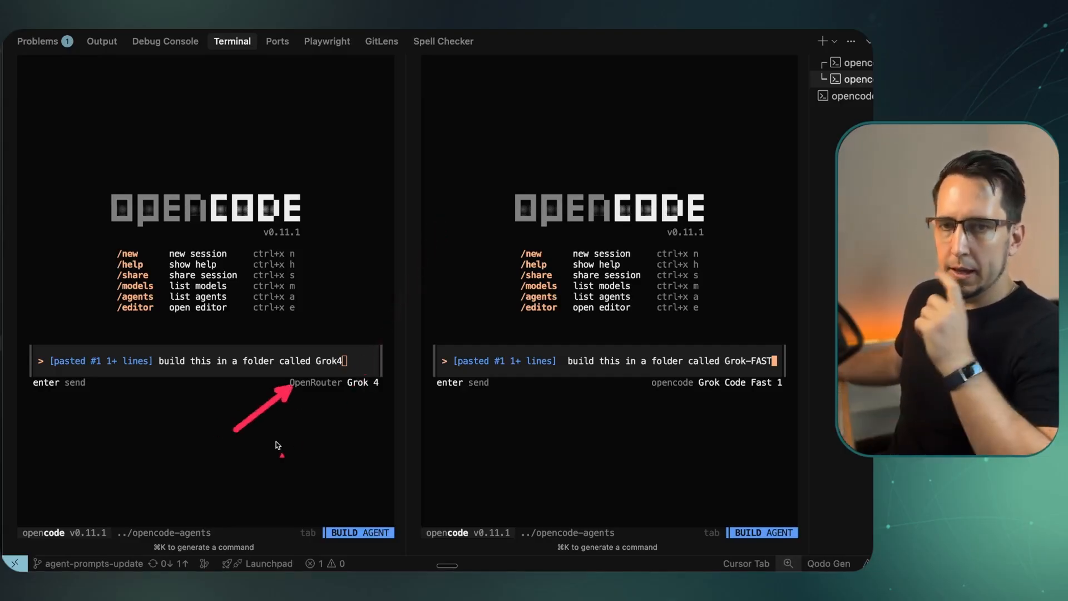
{"action": "mouse_move", "coordinate": [662, 176]}
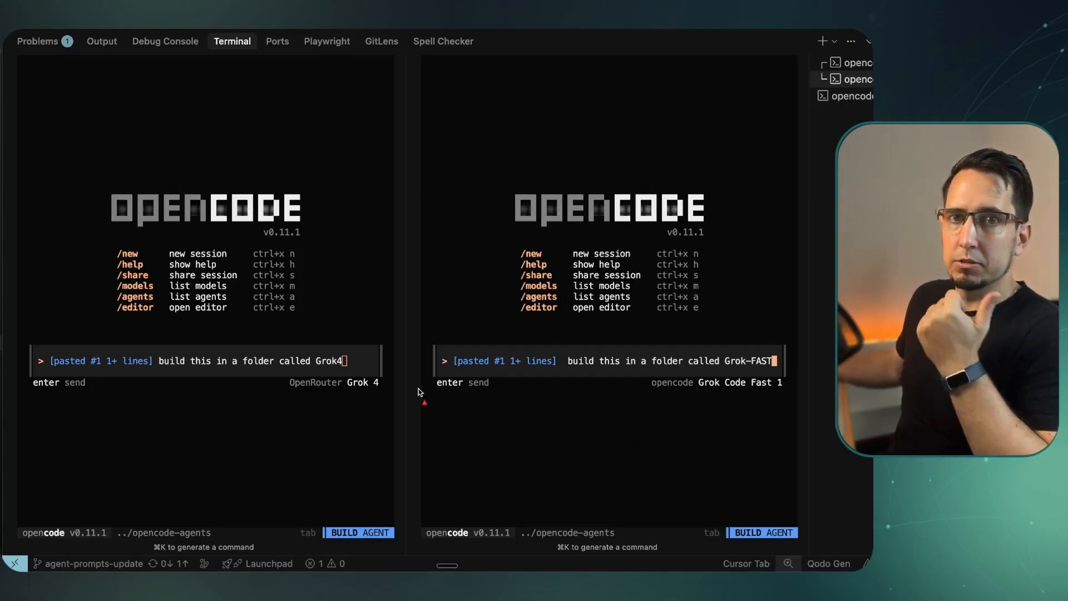
{"action": "mouse_move", "coordinate": [308, 406]}
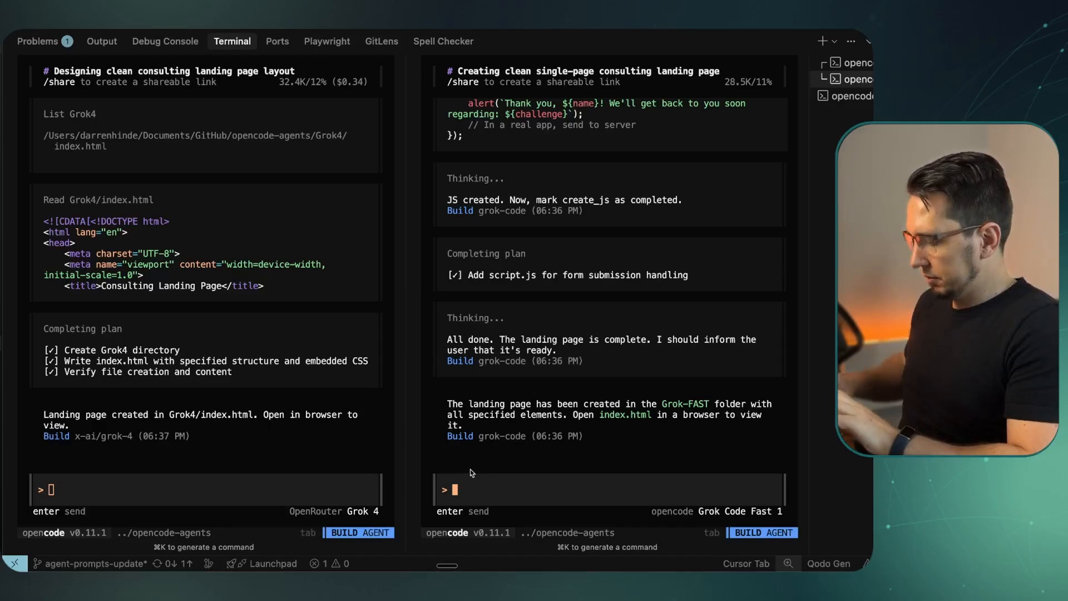
Expand the Grok-FAST and Grok4 folders in Explorer and open Grok4/index.html
{"action": "left_click", "coordinate": [36, 42]}
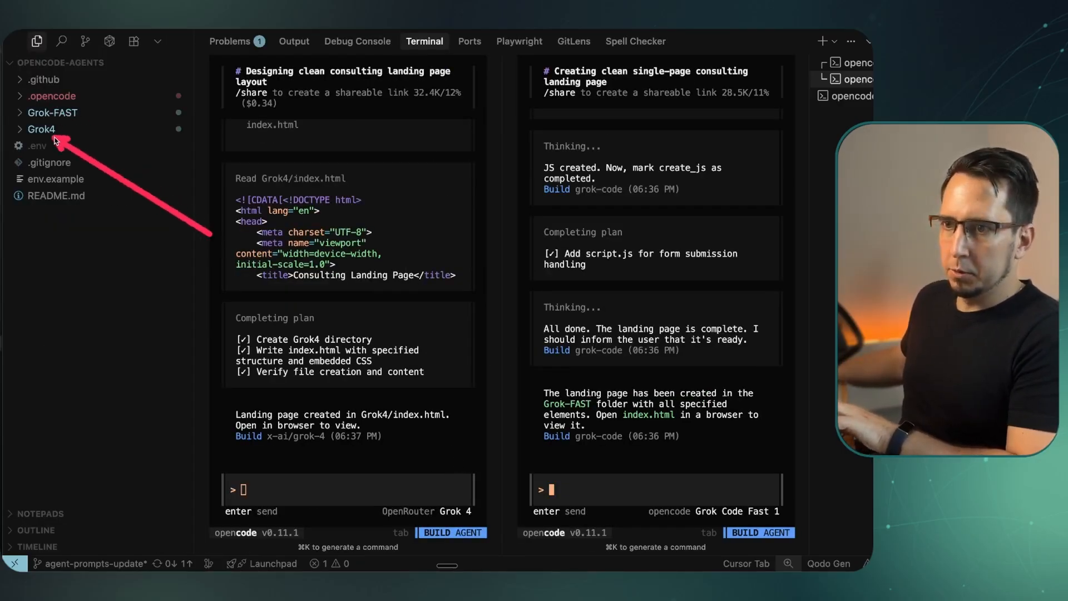
{"action": "left_click", "coordinate": [52, 112]}
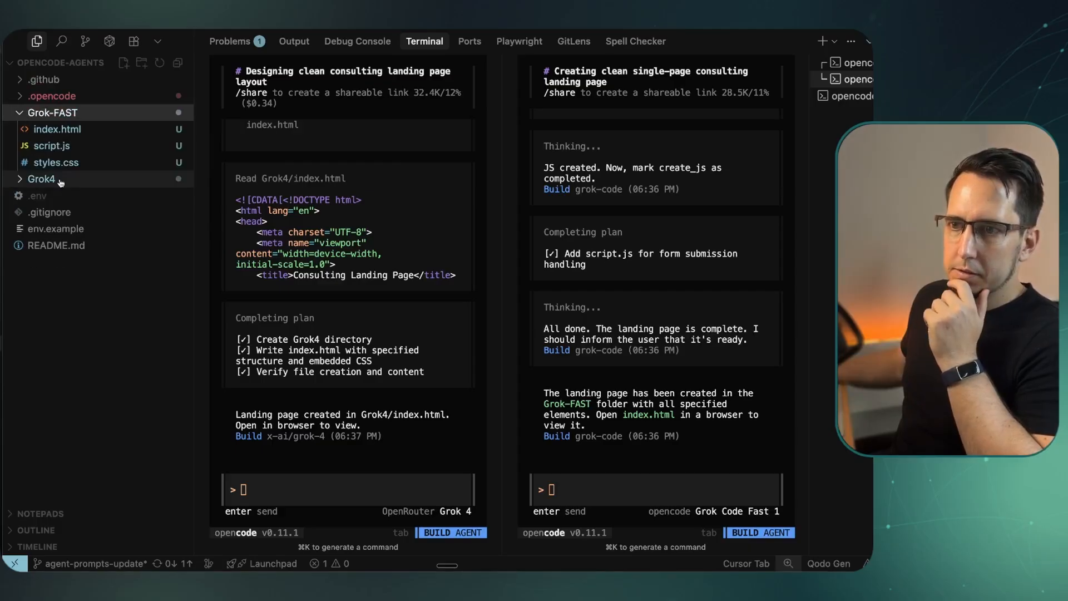
{"action": "left_click", "coordinate": [42, 178]}
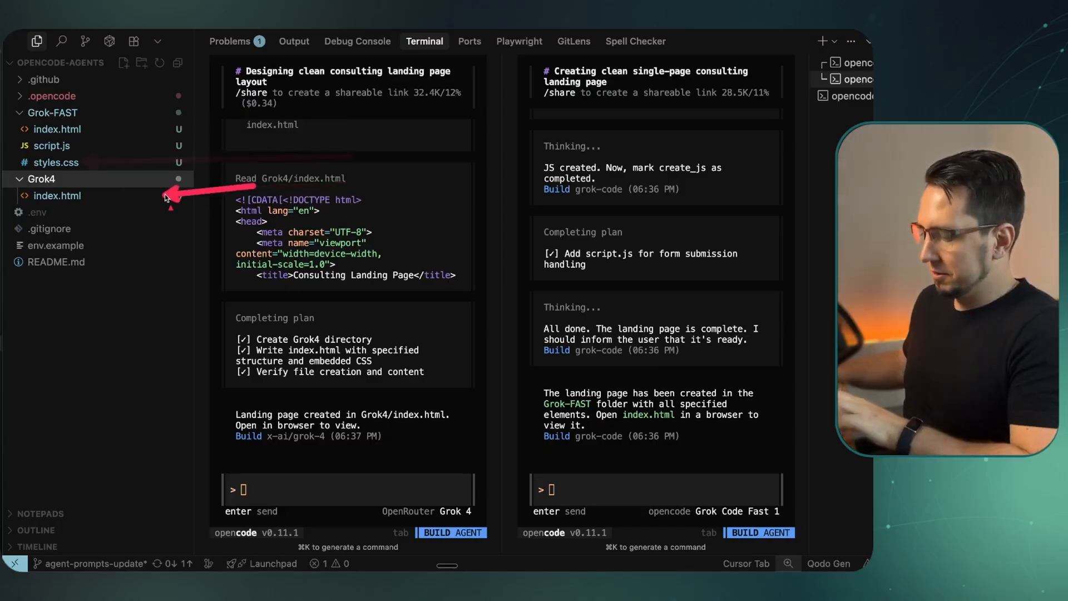
{"action": "left_click", "coordinate": [57, 196]}
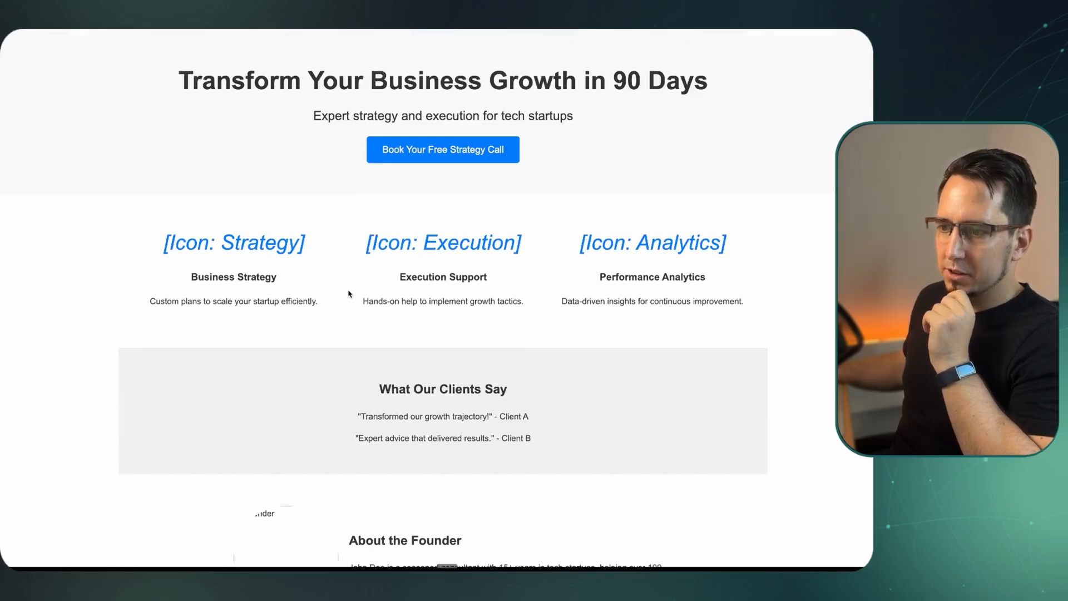
{"action": "scroll", "scroll_direction": "down", "scroll_amount": 3}
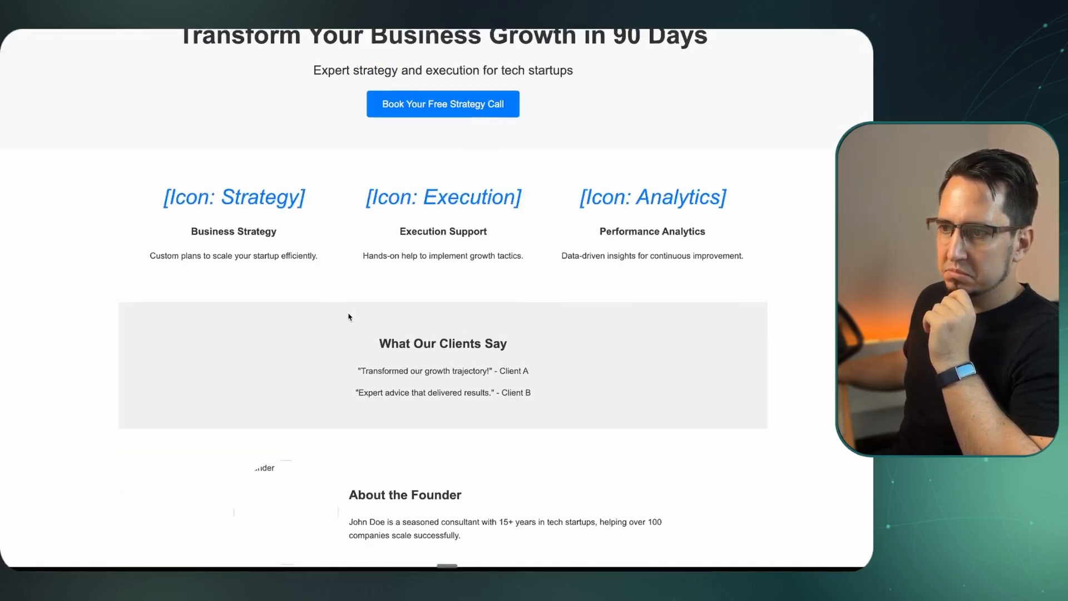
{"action": "scroll", "scroll_direction": "up", "scroll_amount": 3}
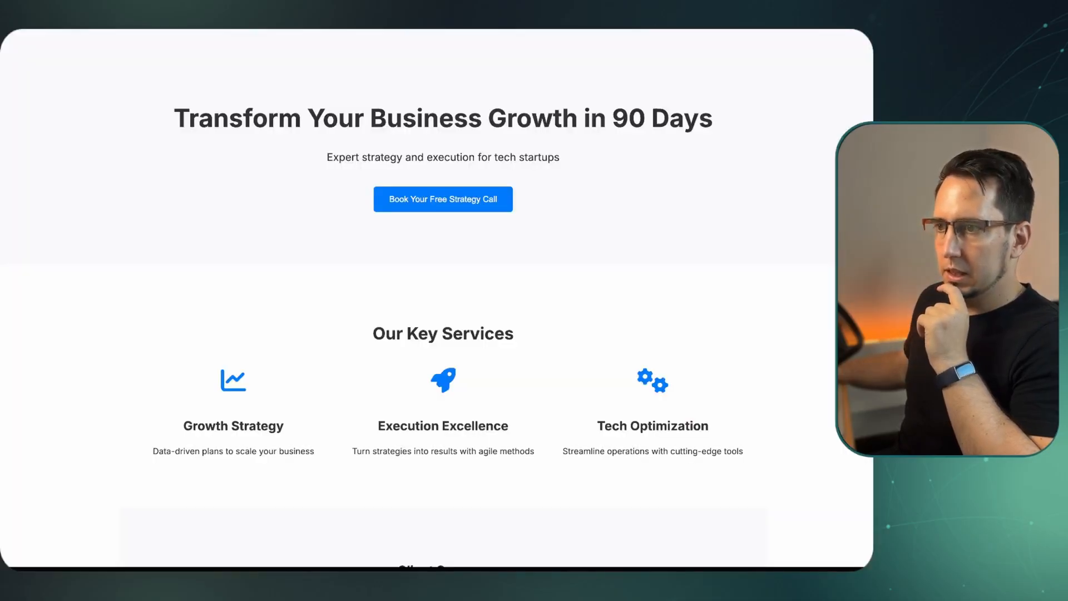
{"action": "scroll", "scroll_direction": "down", "scroll_amount": 3}
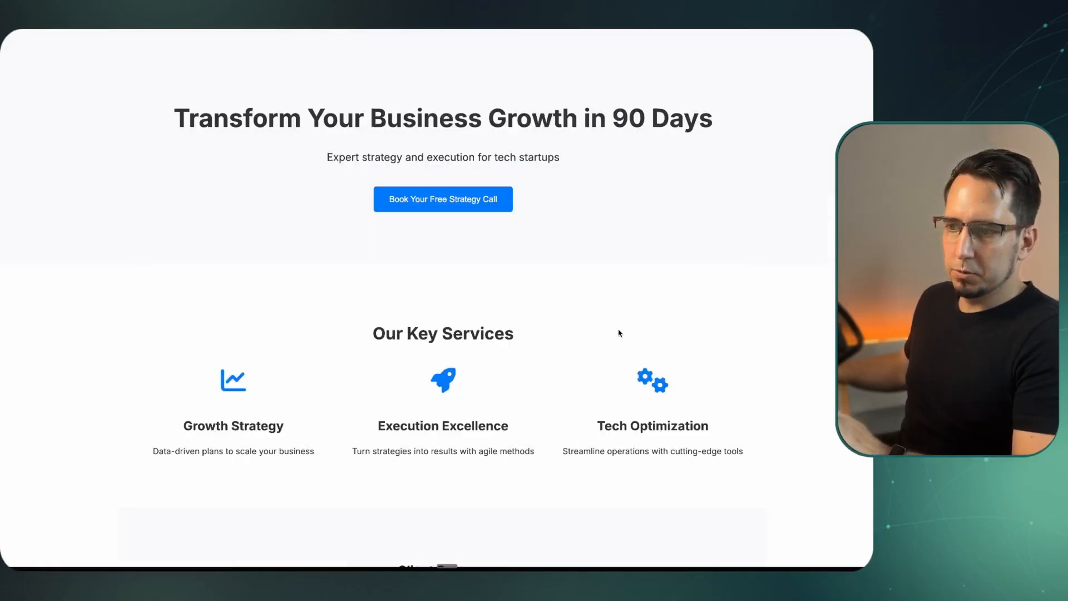
{"action": "scroll", "scroll_direction": "down", "scroll_amount": 3}
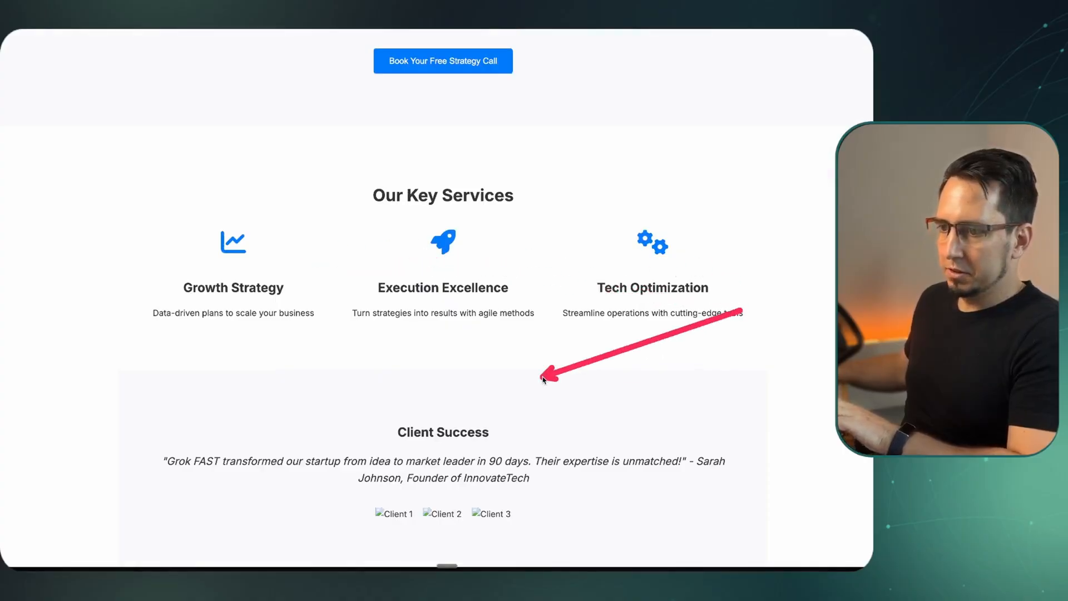
{"action": "scroll", "scroll_direction": "down", "scroll_amount": 3}
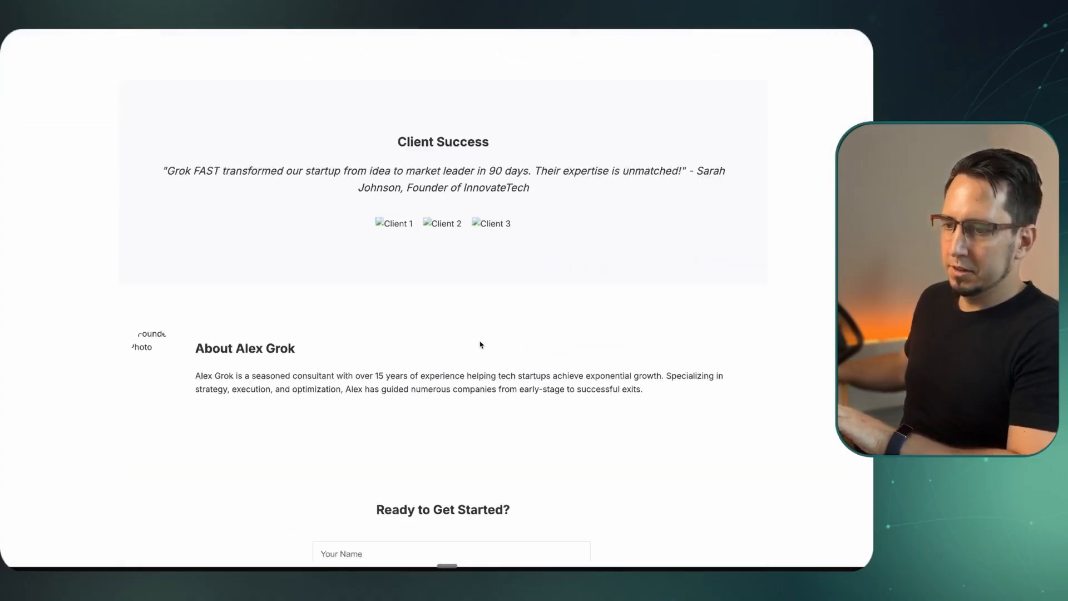
{"action": "scroll", "scroll_direction": "up", "scroll_amount": 3}
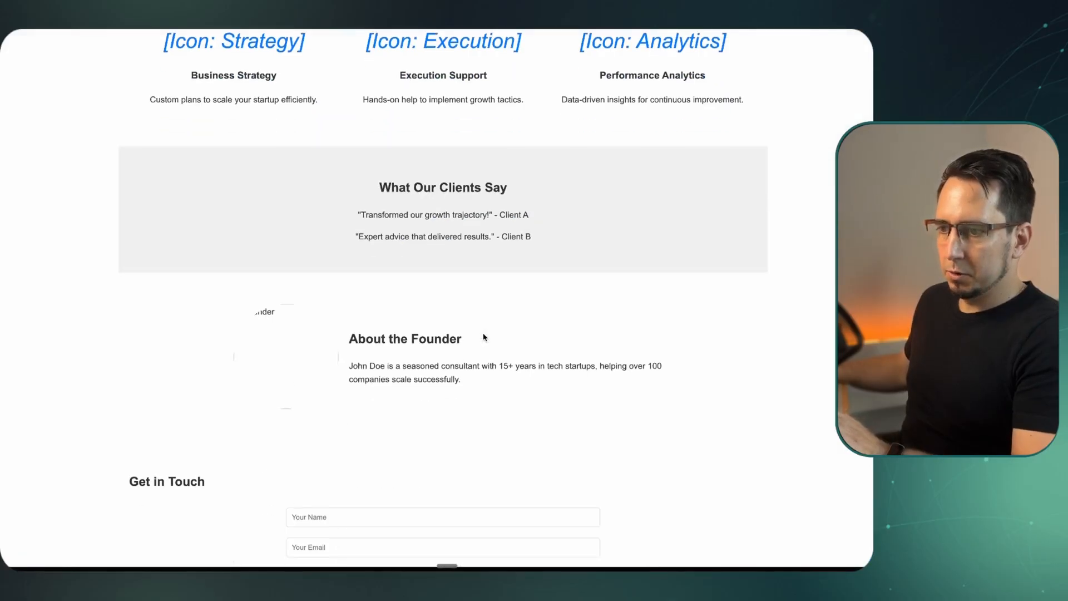
{"action": "scroll", "scroll_direction": "up", "scroll_amount": 3}
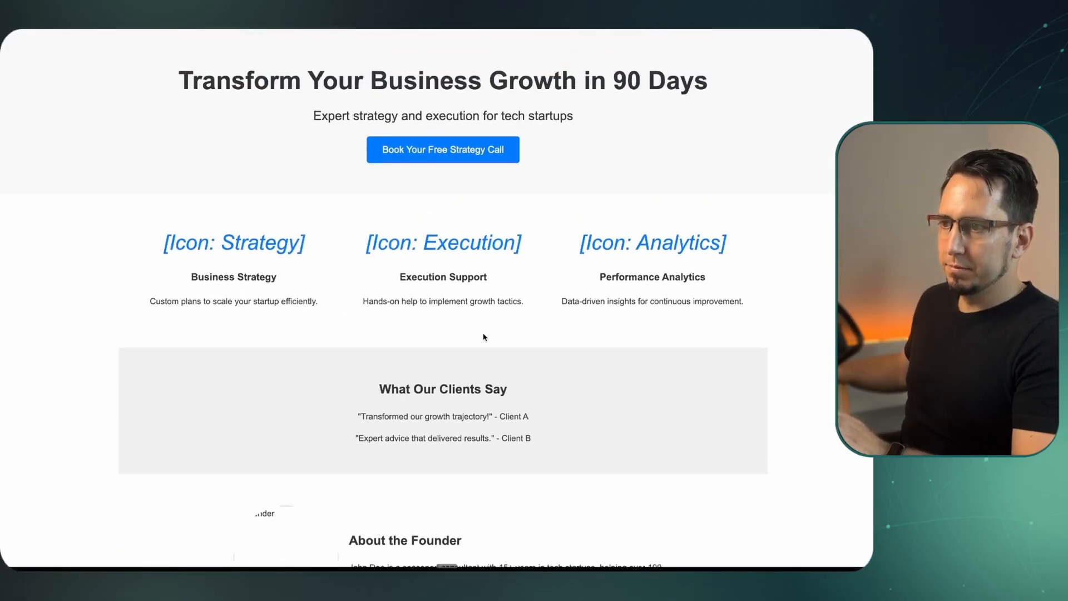